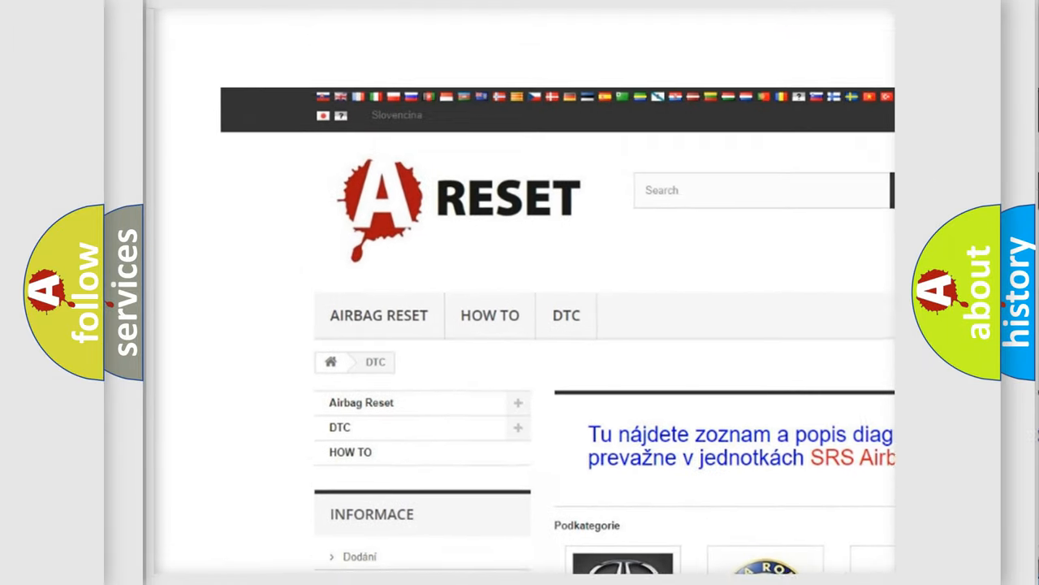
# - Select the Chevrolet DTC logo in the brand grid to list its trouble codes
pyautogui.scroll(3)
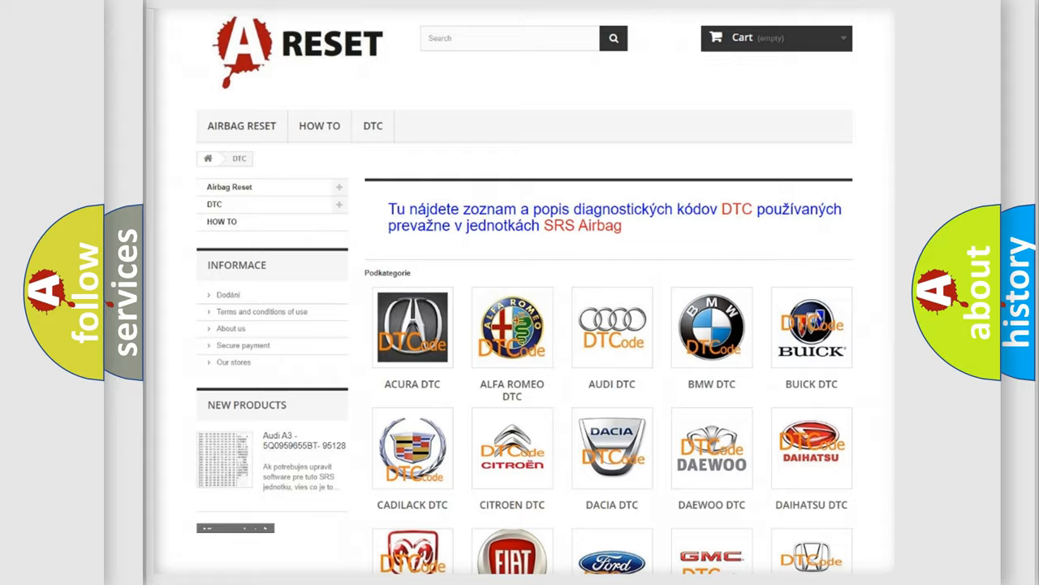
pyautogui.scroll(-3)
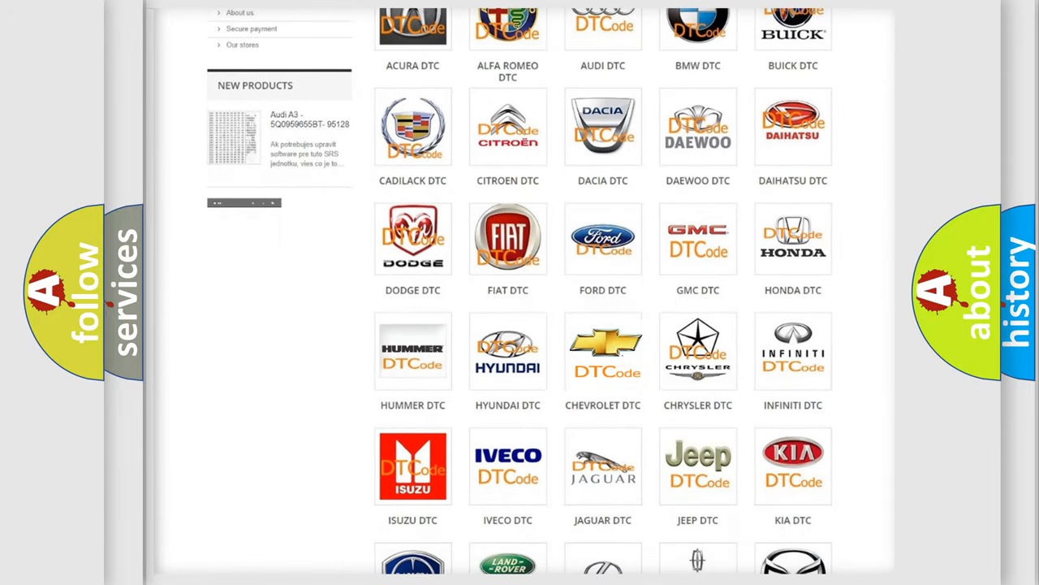
pyautogui.click(602, 350)
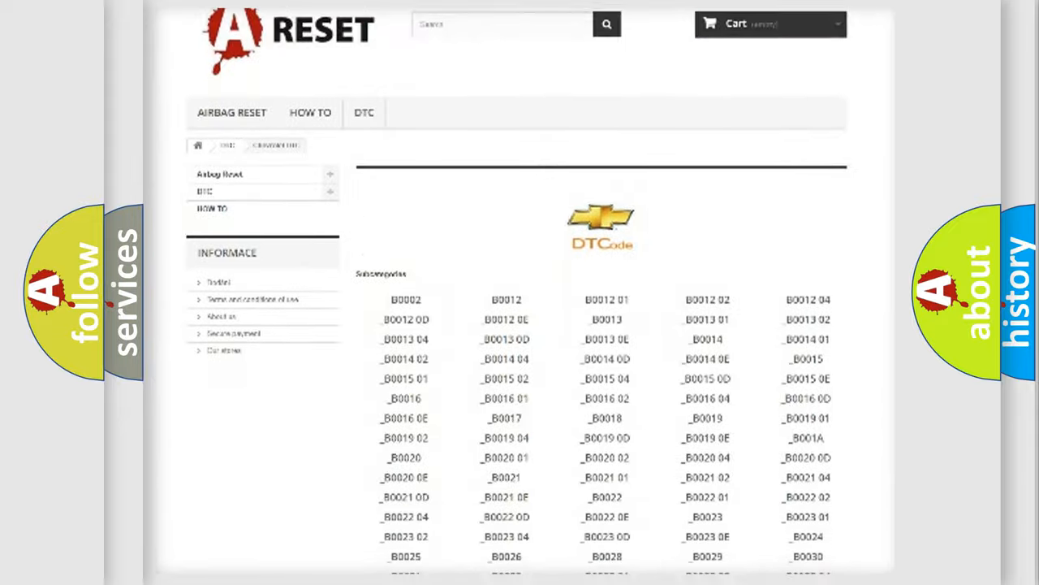
pyautogui.scroll(3)
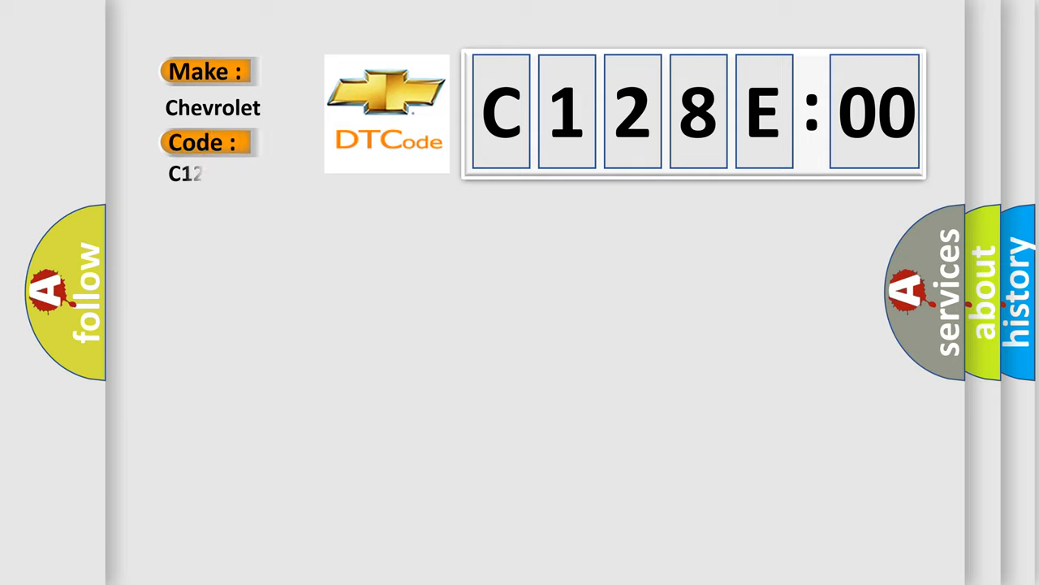
# - Complete the lookup card's code field to read C128E00 for Chevrolet
pyautogui.write('8E00')
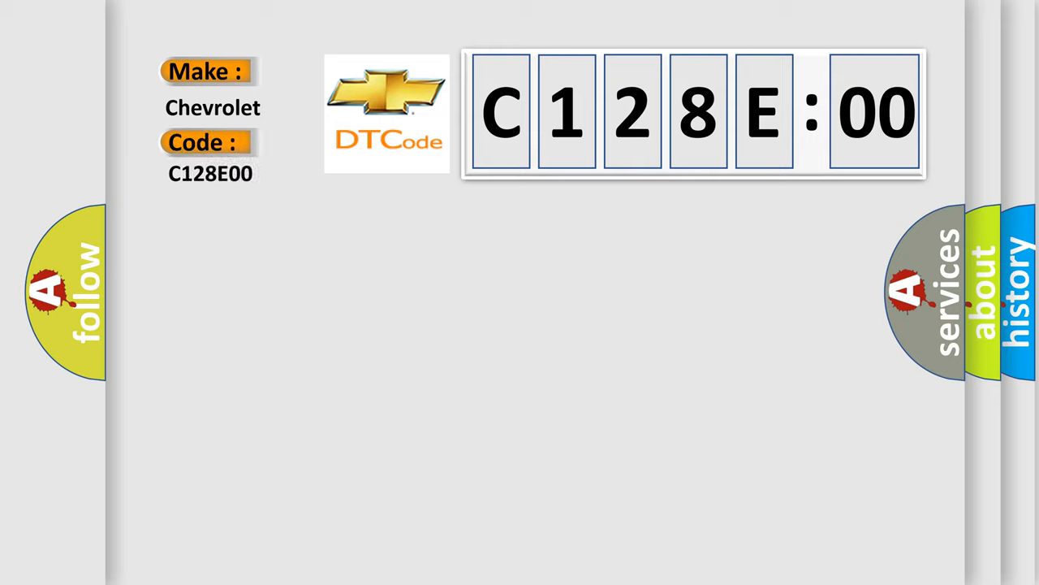